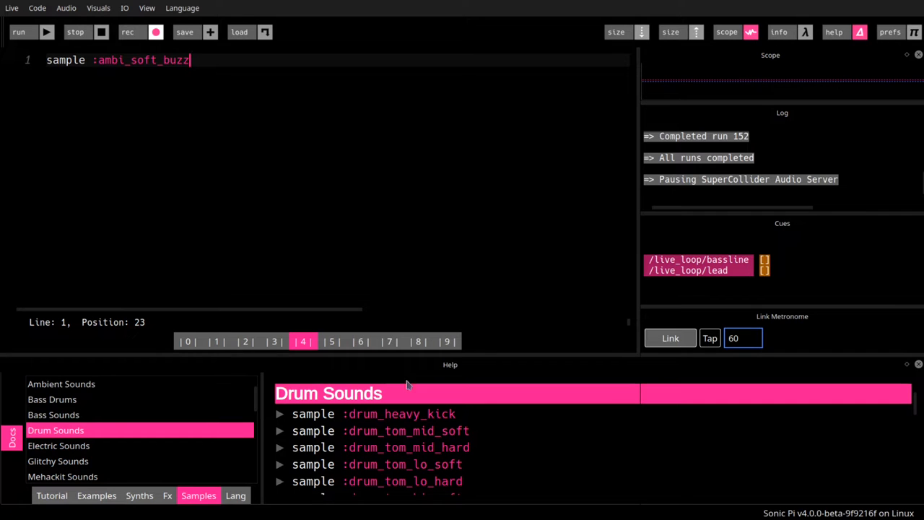
mouse_move(349, 410)
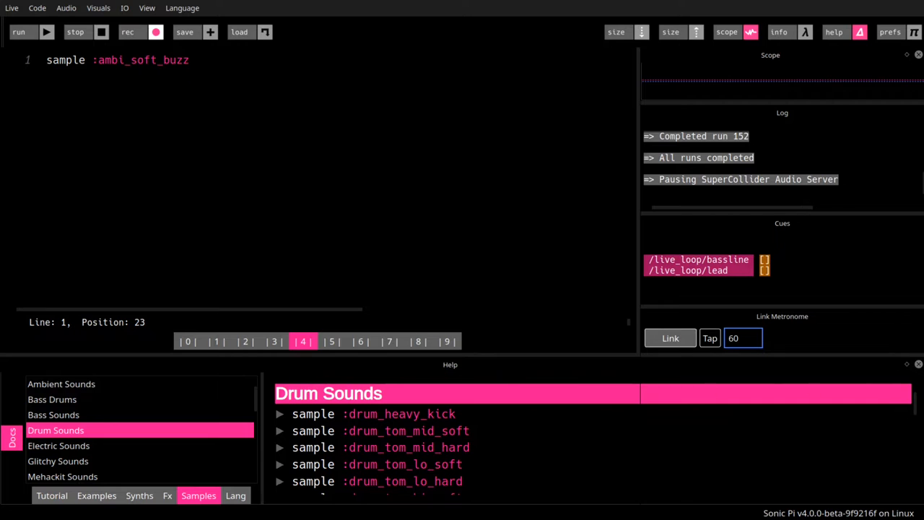
mouse_move(302, 446)
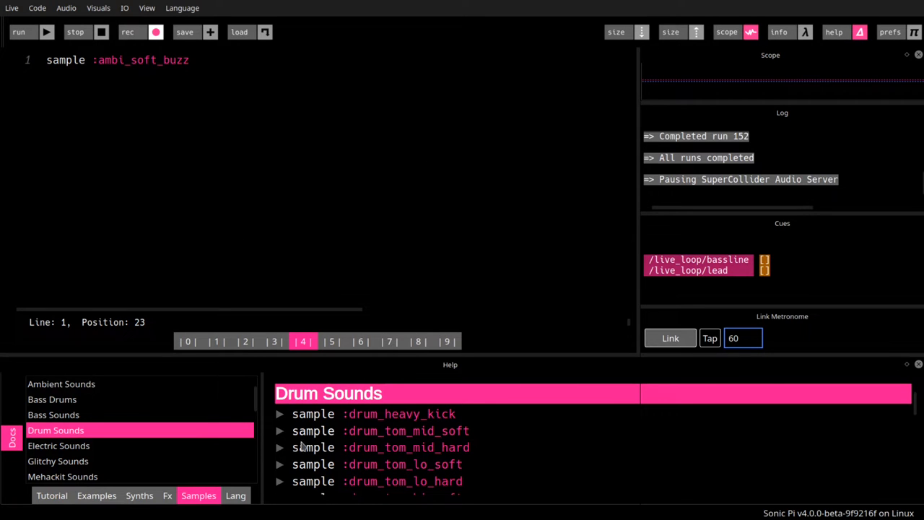
Refocus the editor and select the ambi_soft_buzz sample name for replacement.
click(19, 32)
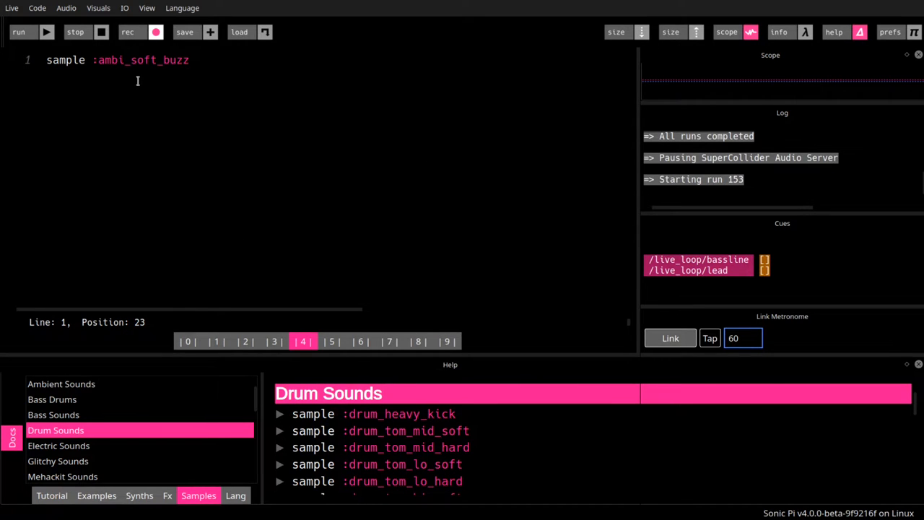
double_click(143, 60)
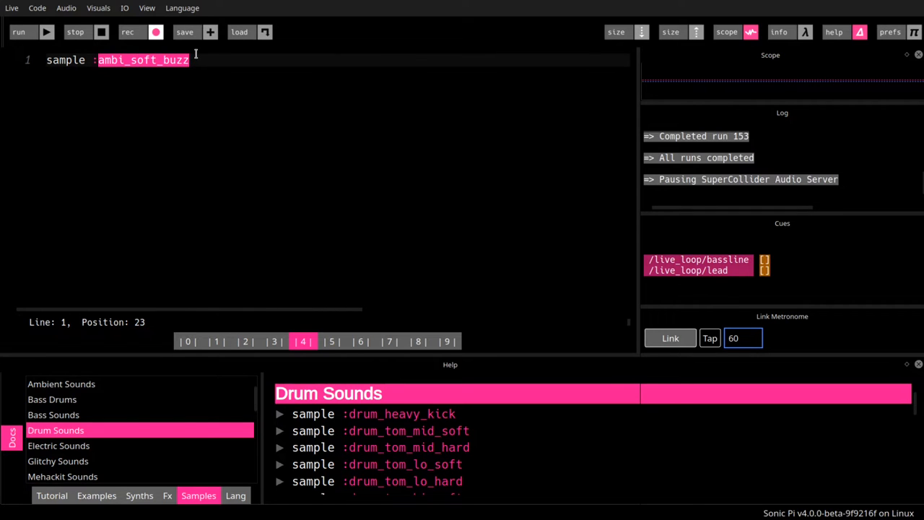
Replace the sample name with drum_heavy_kick and play the line.
text(drm)
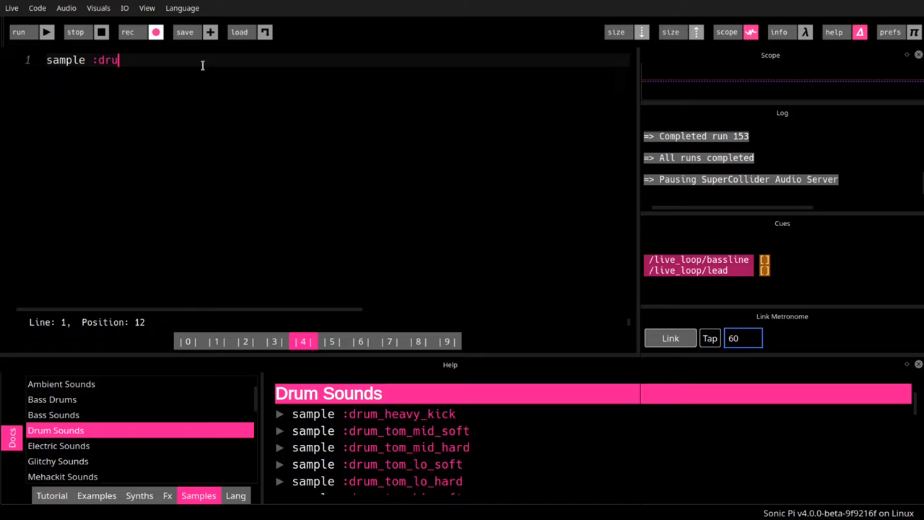
text(m)
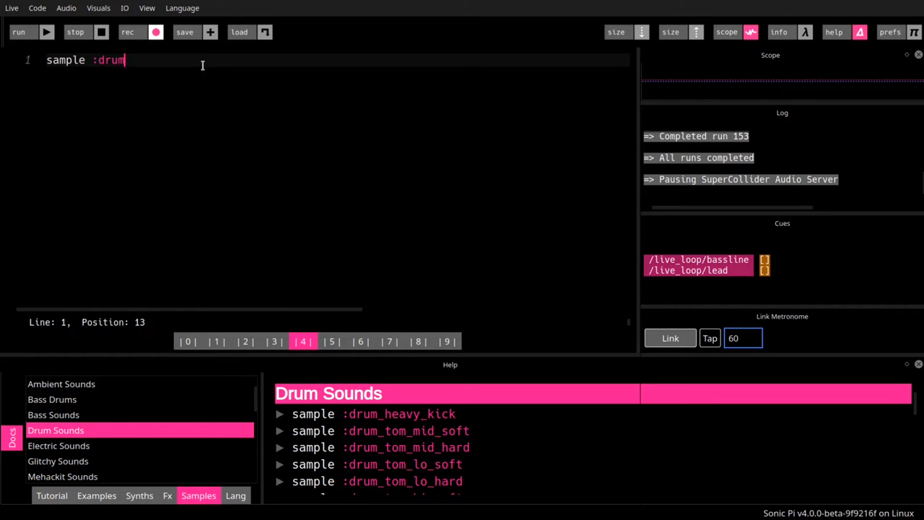
text(_h)
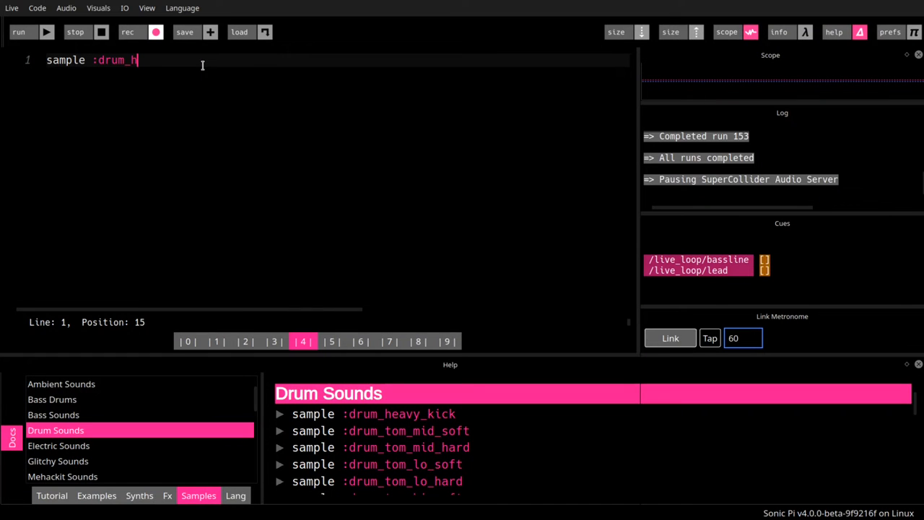
text(eavy_kick)
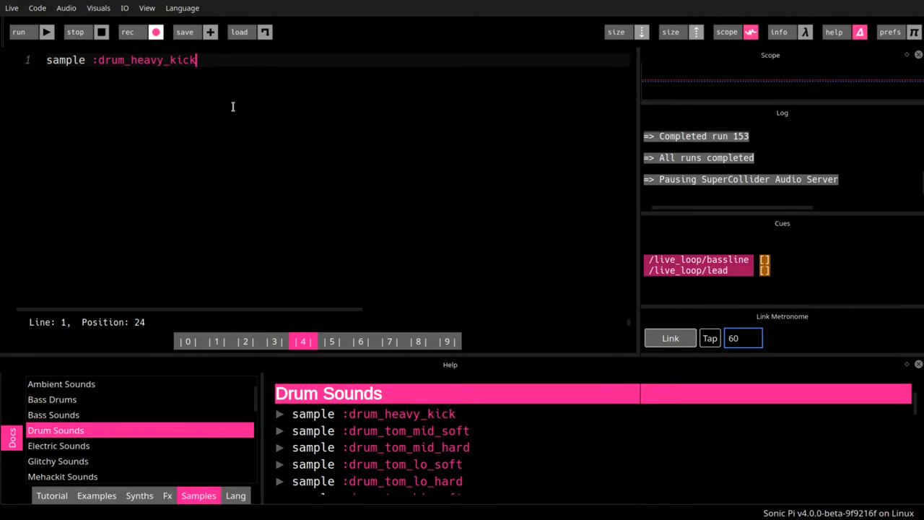
click(19, 32)
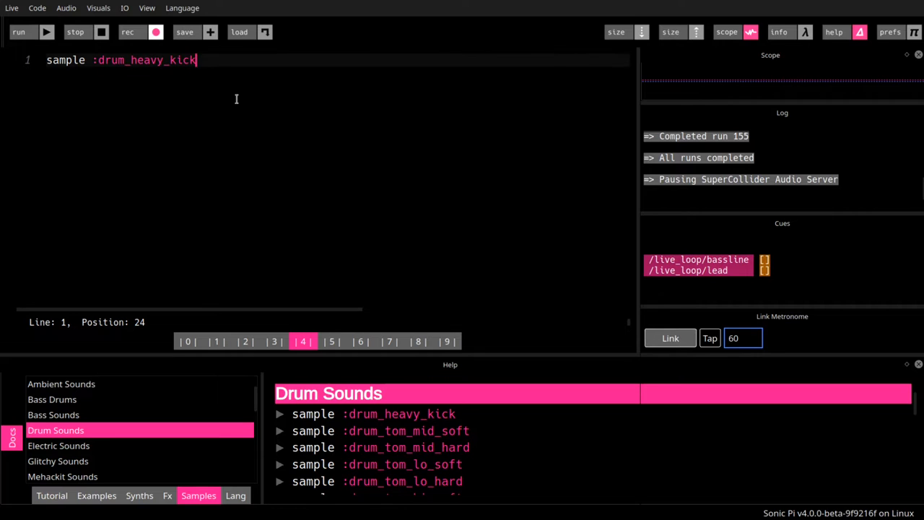
mouse_move(834, 32)
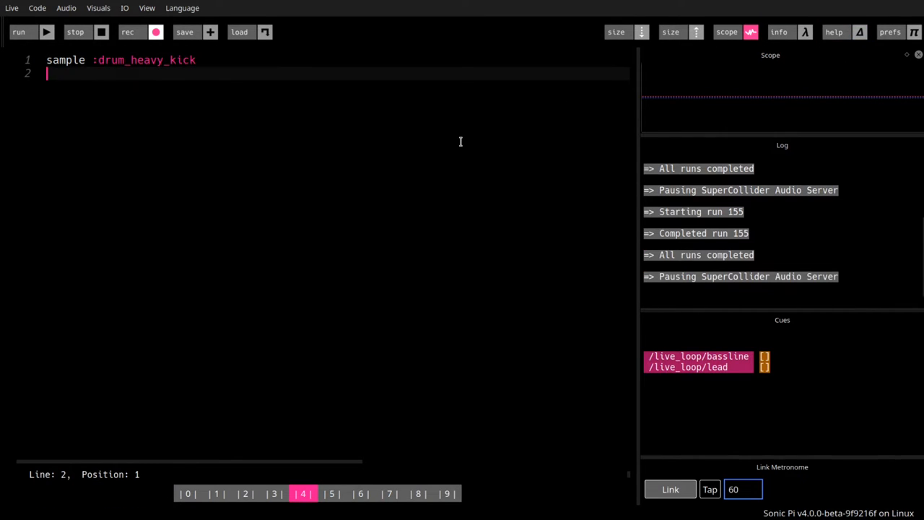
Add 'sleep 1' on line 2 after the heavy kick.
text(sleep)
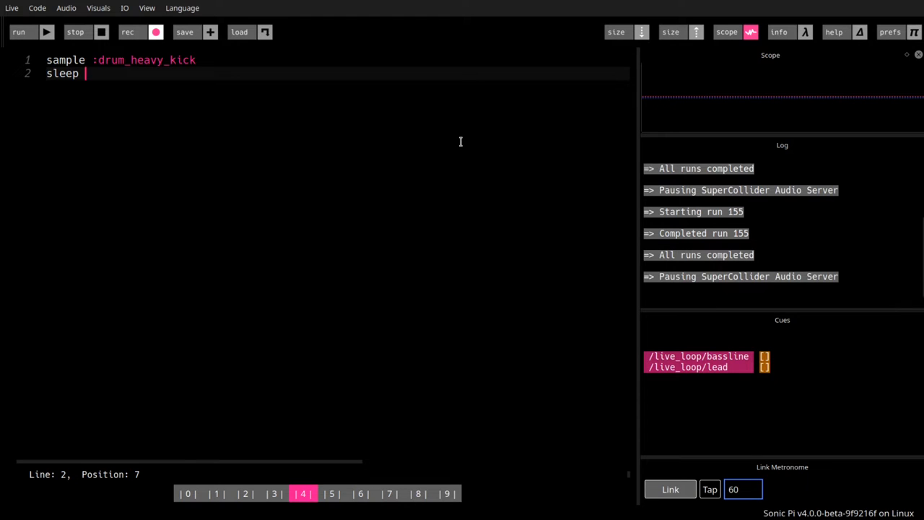
mouse_move(465, 145)
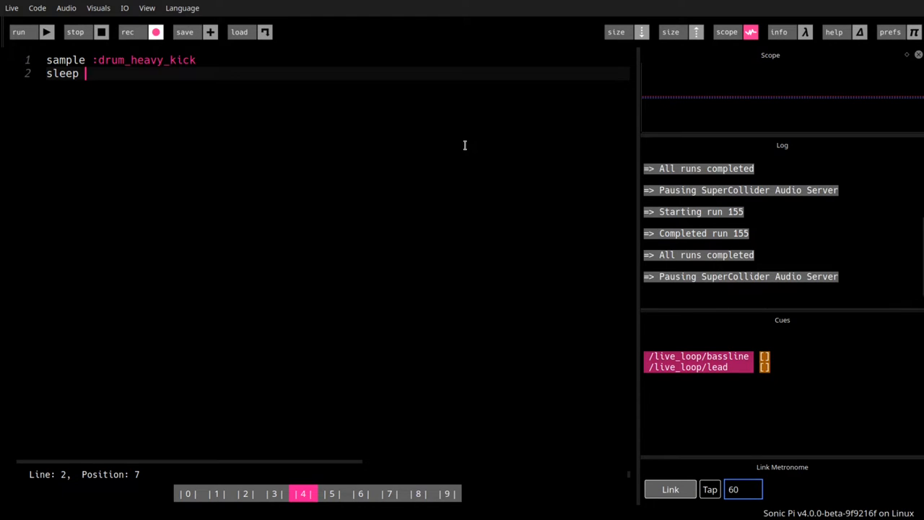
text(1)
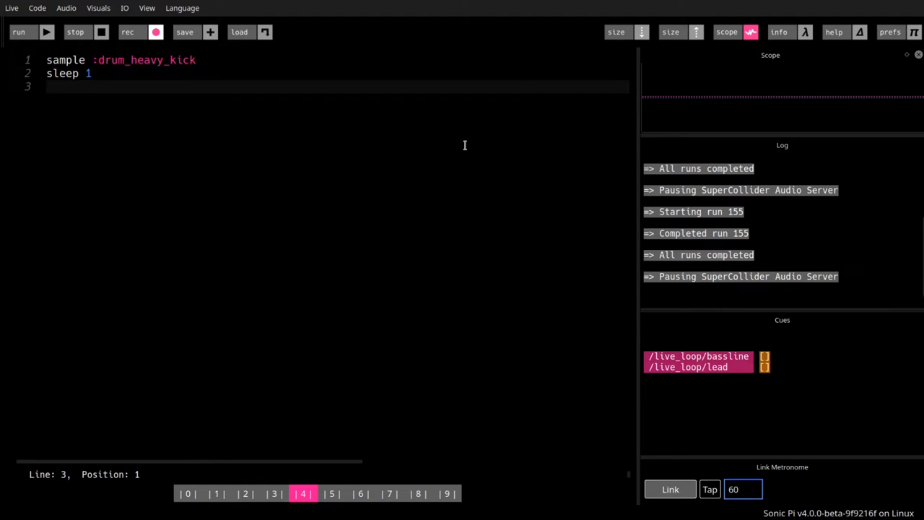
mouse_move(449, 139)
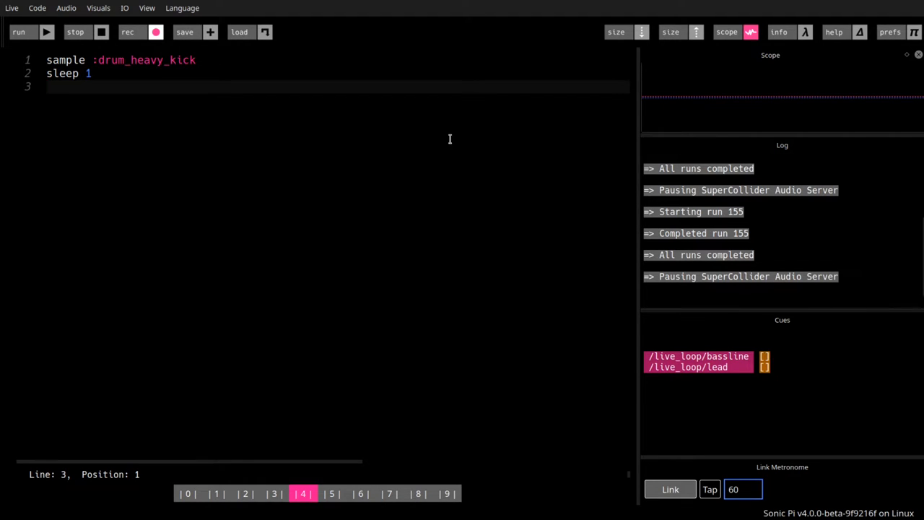
mouse_move(514, 165)
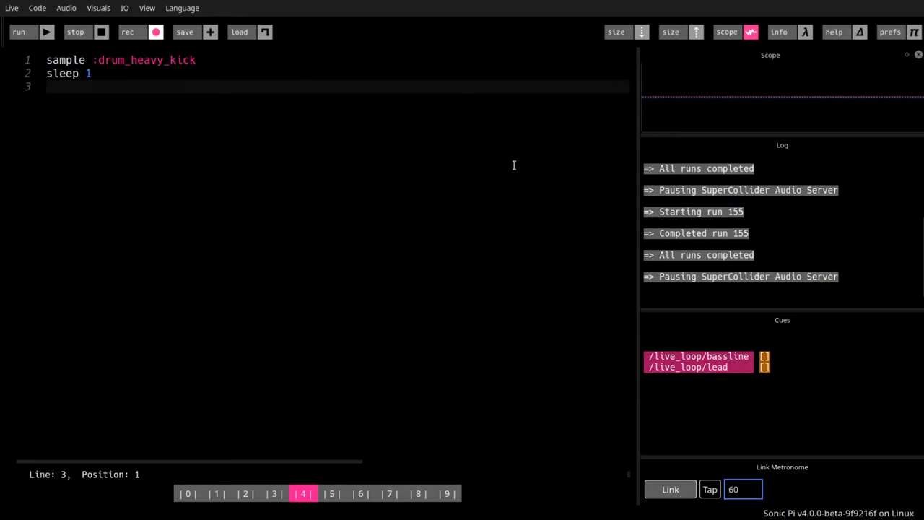
mouse_move(506, 161)
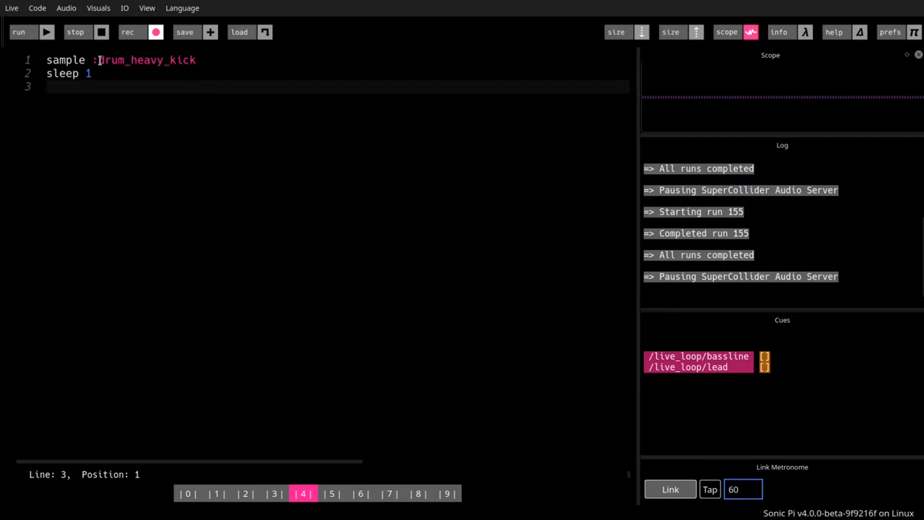
double_click(144, 60)
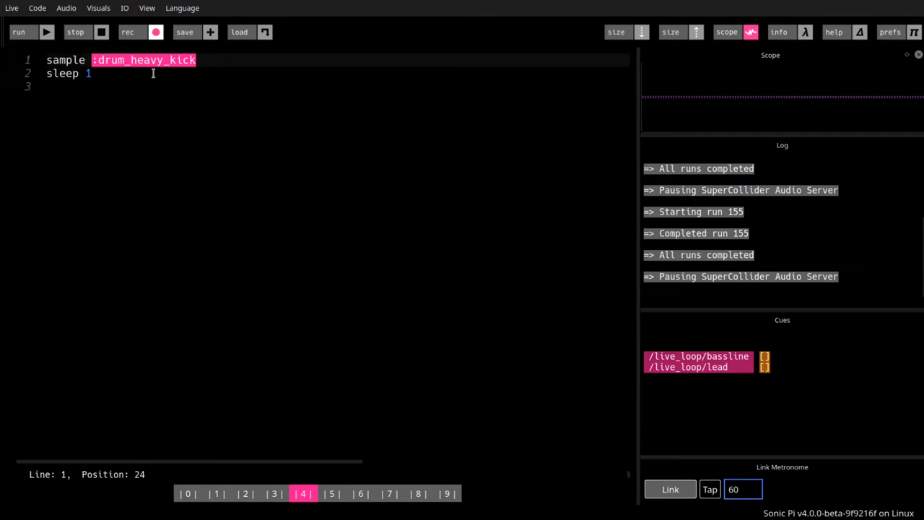
click(134, 72)
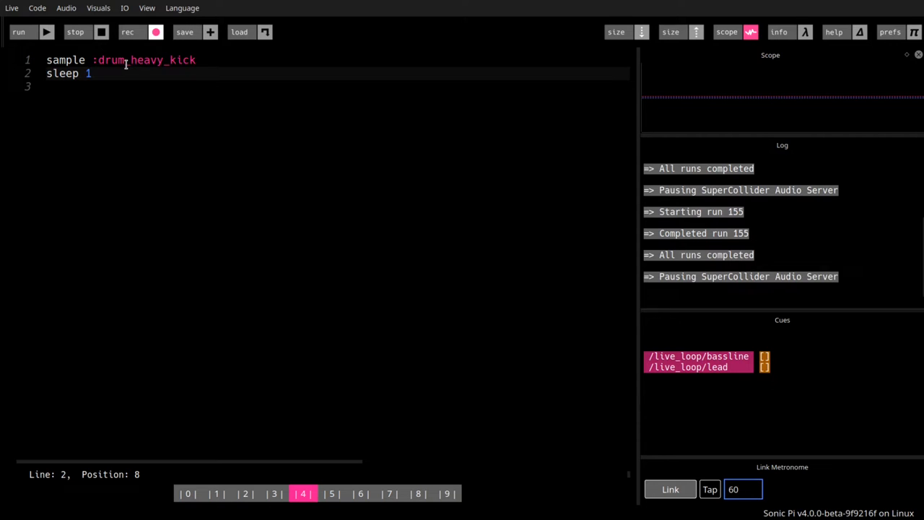
double_click(144, 60)
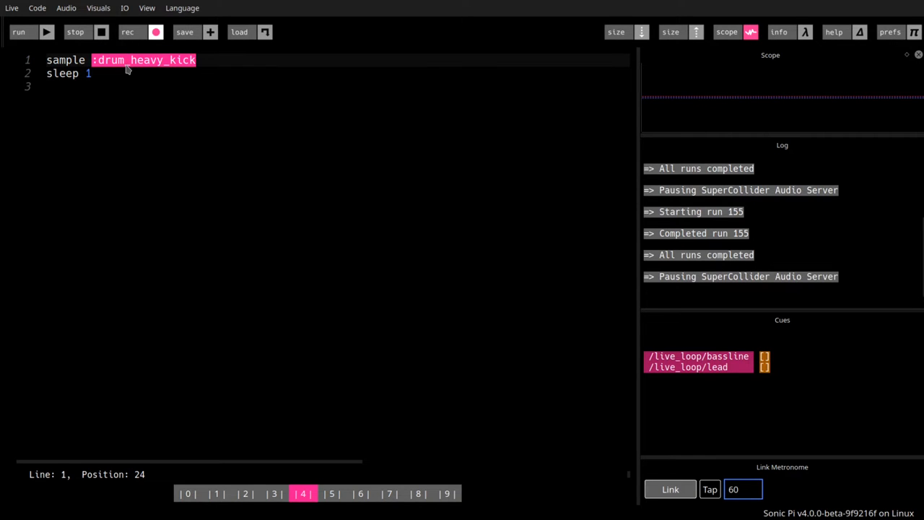
click(64, 74)
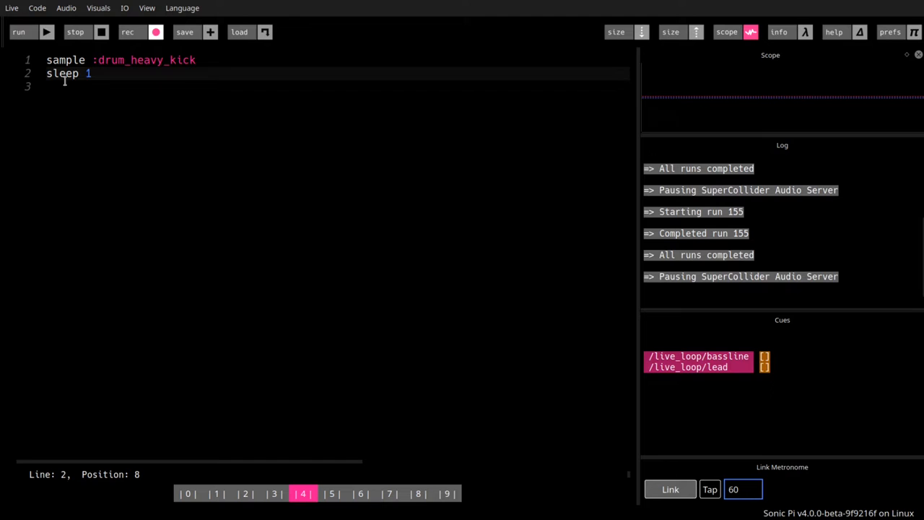
click(123, 60)
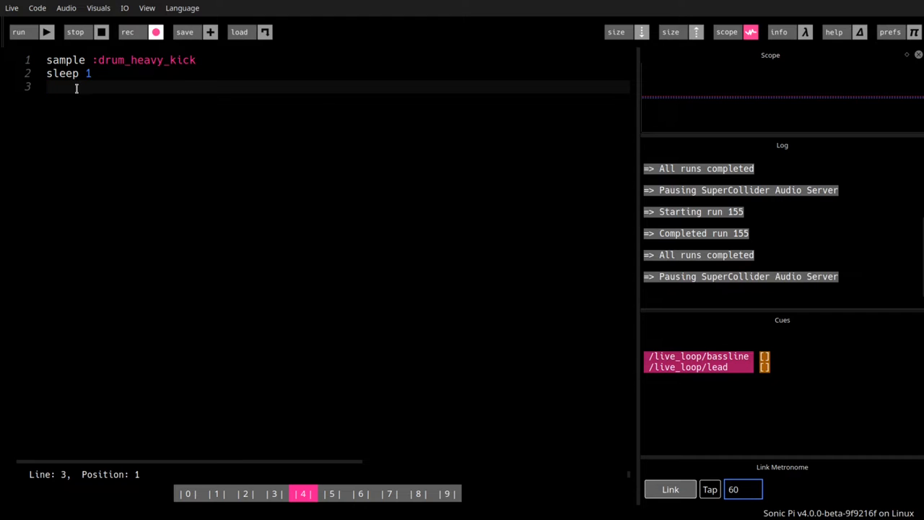
mouse_move(108, 109)
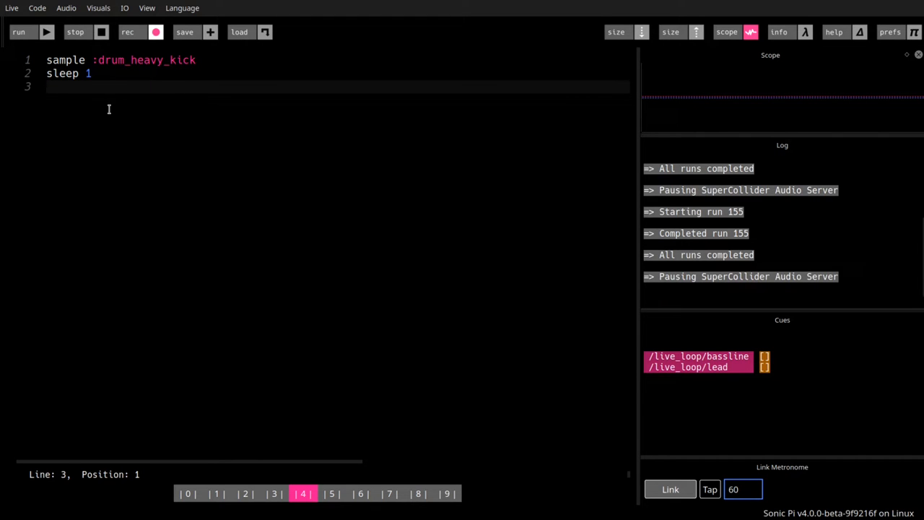
Write 'sample :sn_generic' on line 3 for a snare hit.
text(samp)
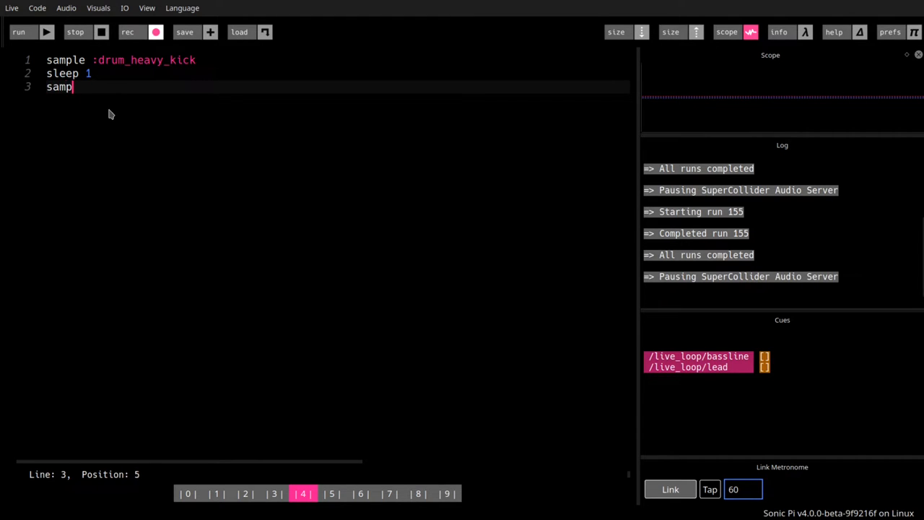
text(le)
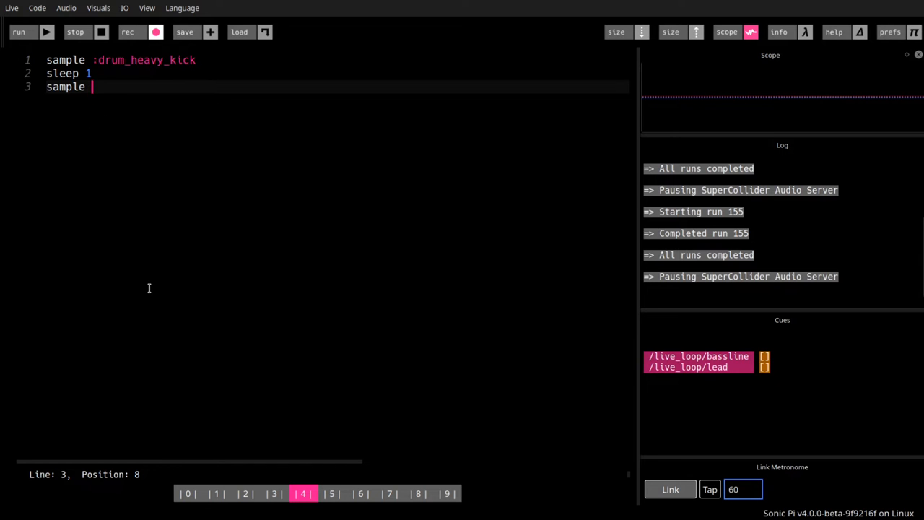
mouse_move(265, 412)
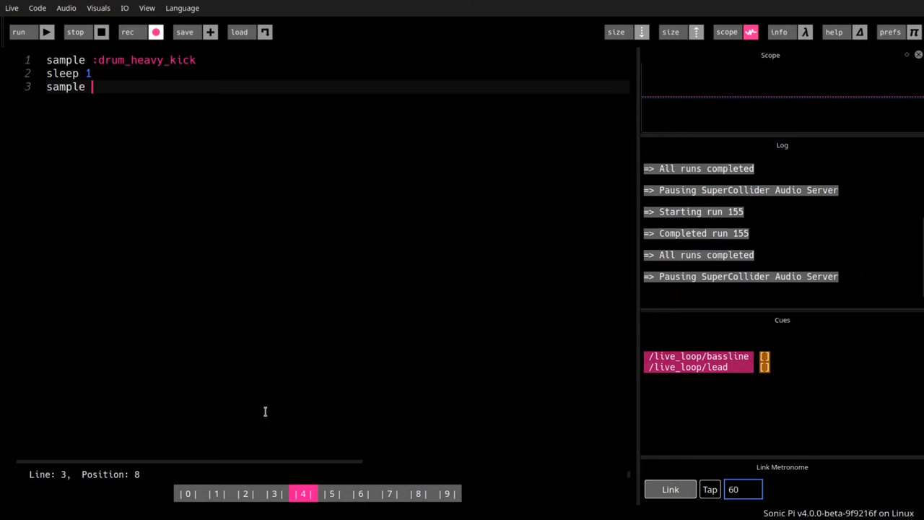
mouse_move(779, 32)
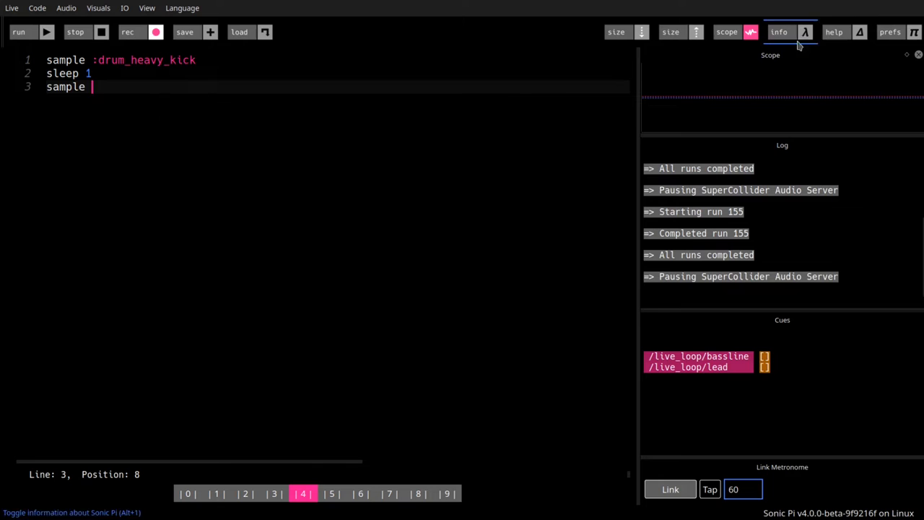
text(:sn_)
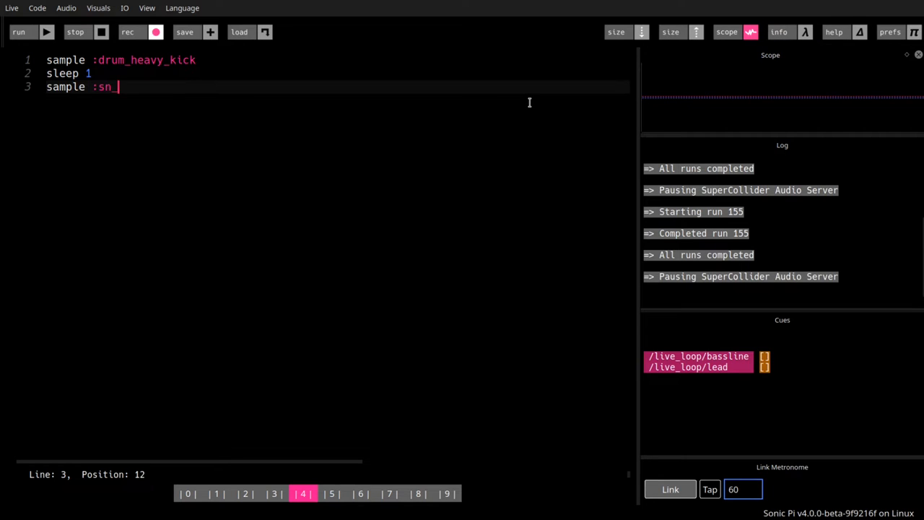
text(generic)
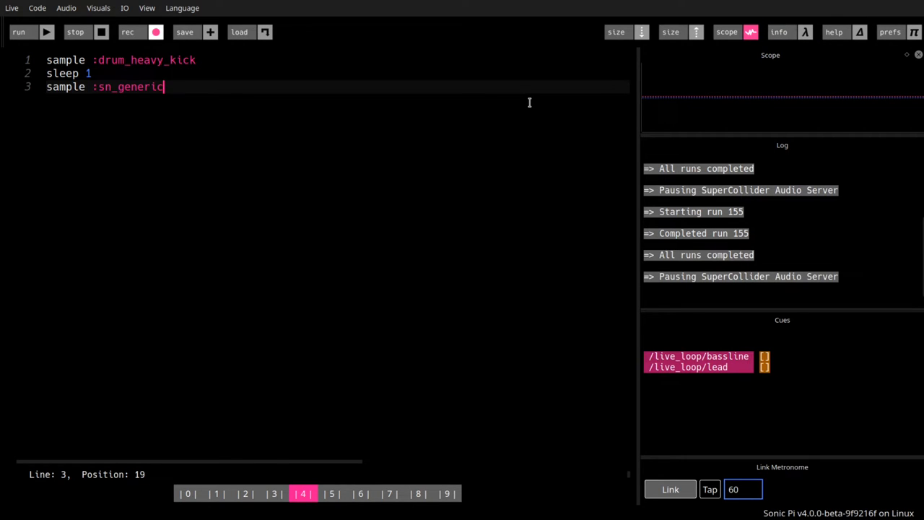
mouse_move(563, 215)
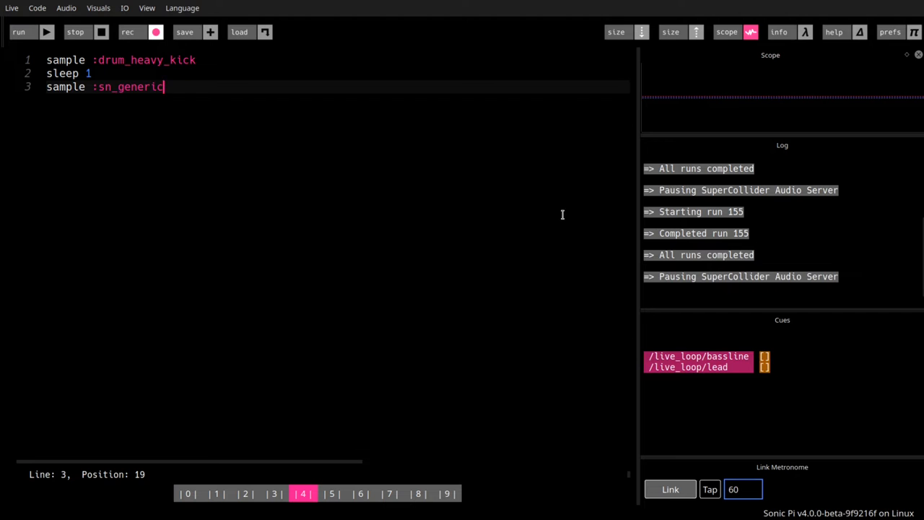
Run the three-line kick–sleep–snare code twice to hear it.
click(18, 31)
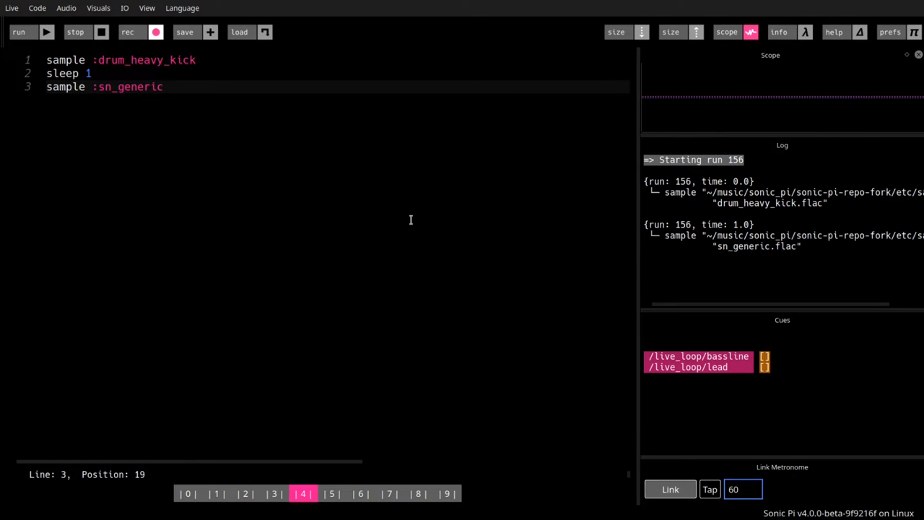
click(19, 32)
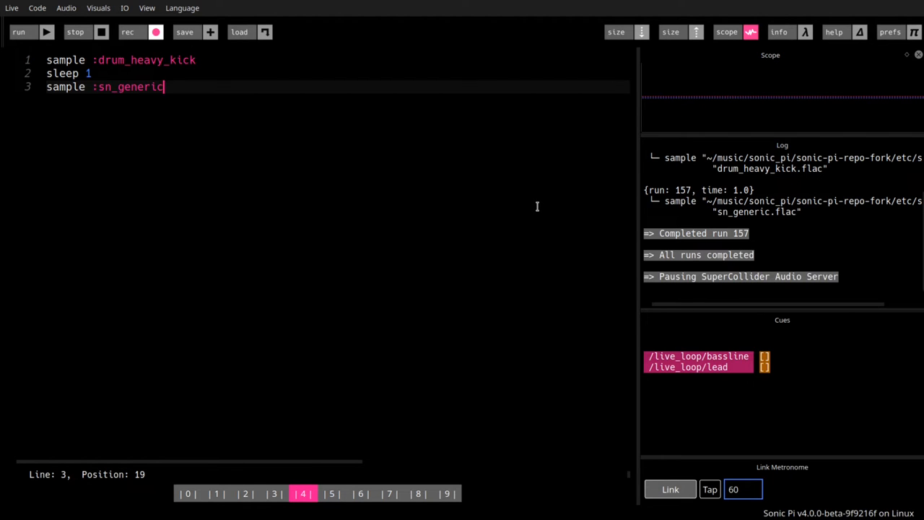
mouse_move(458, 241)
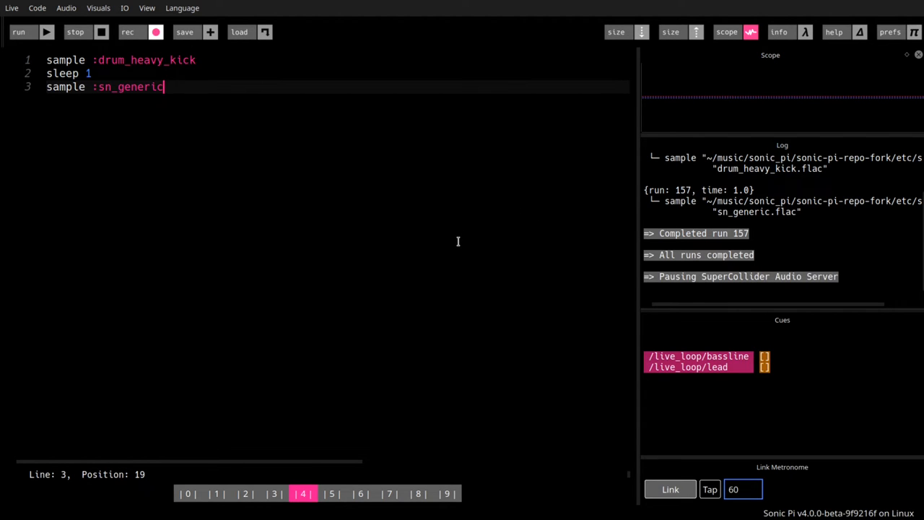
mouse_move(426, 253)
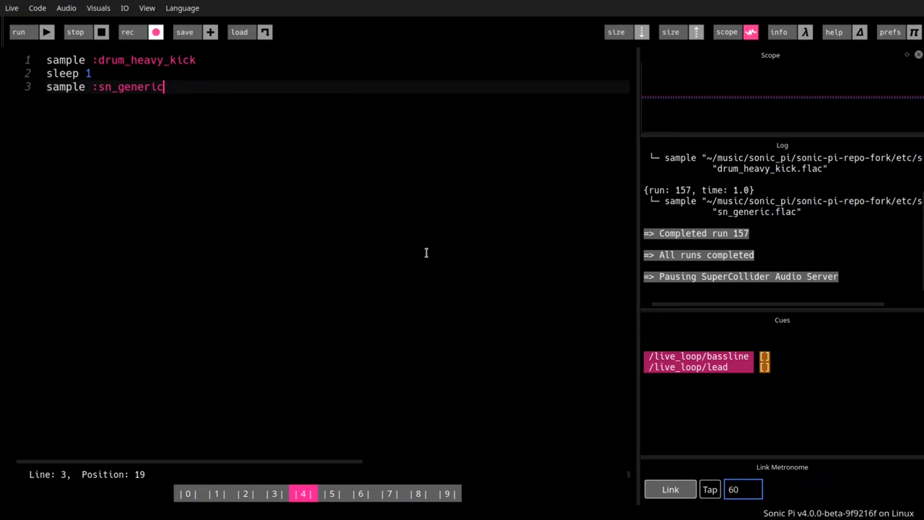
mouse_move(668, 418)
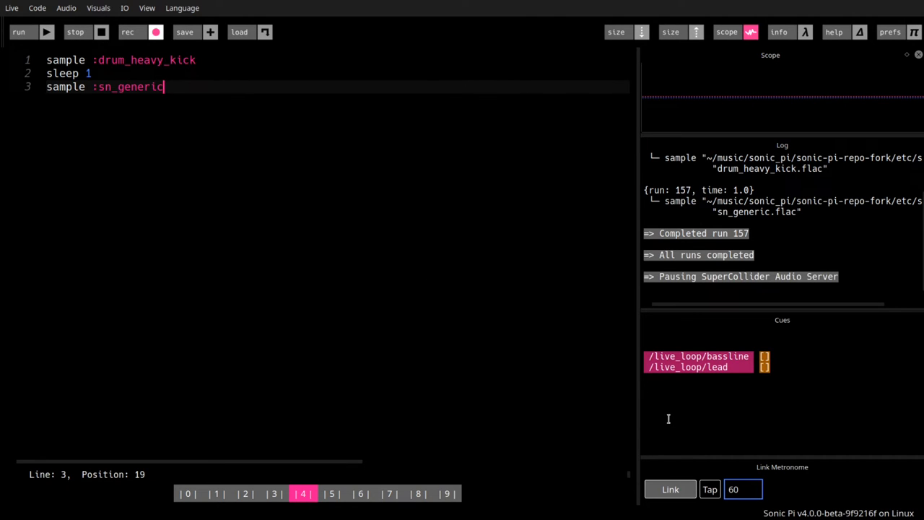
mouse_move(687, 447)
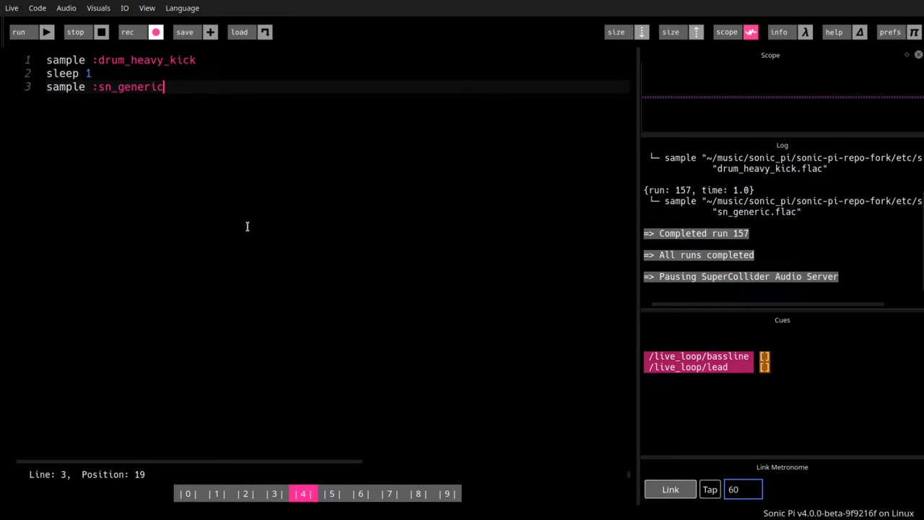
Add 'sleep 1.5' and a second 'sample :drum_heavy_kick' line.
text(sleep 1.)
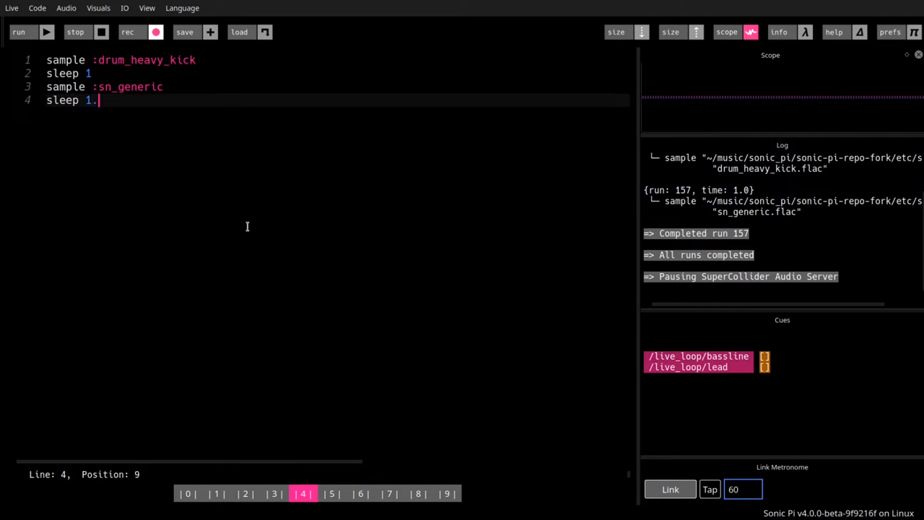
text(5)
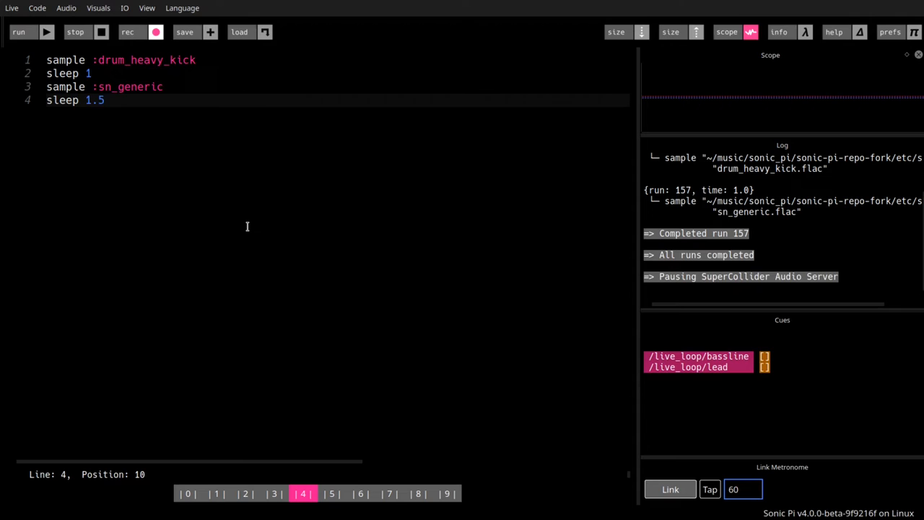
key(enter)
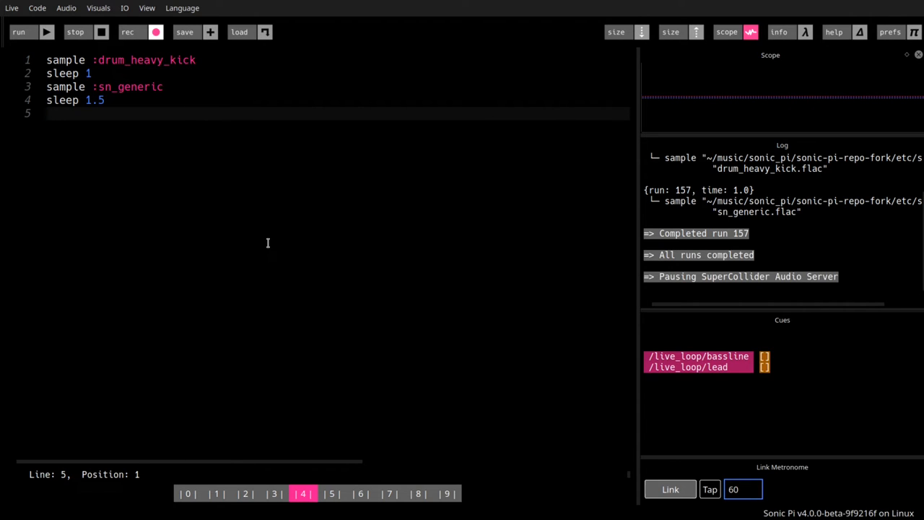
text(sample)
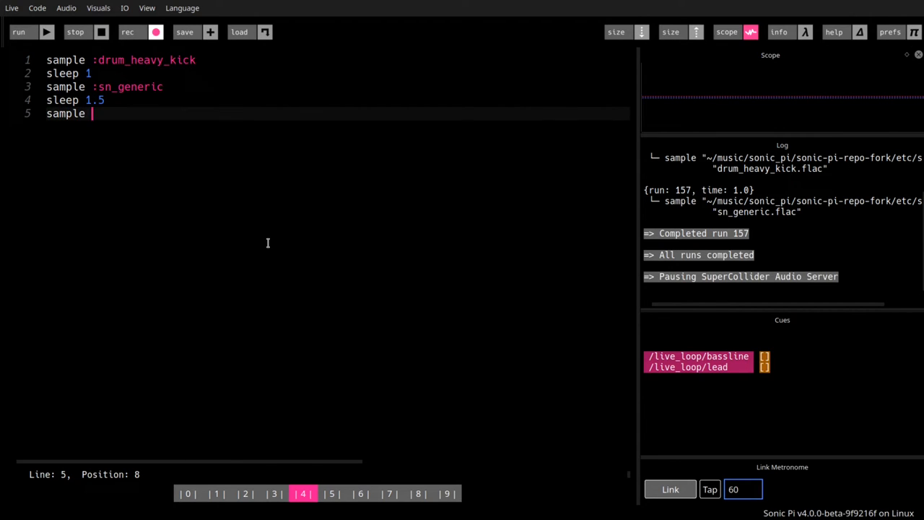
text(:d)
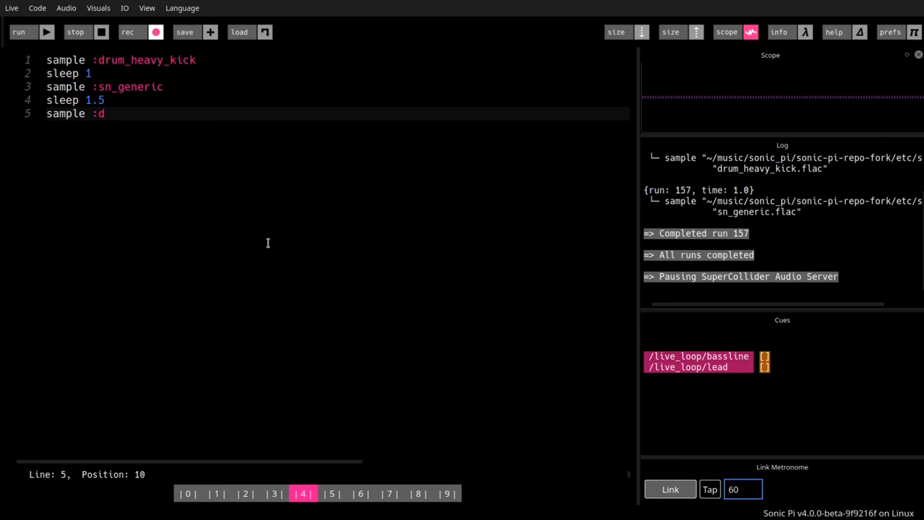
text(rum_heavy_kick)
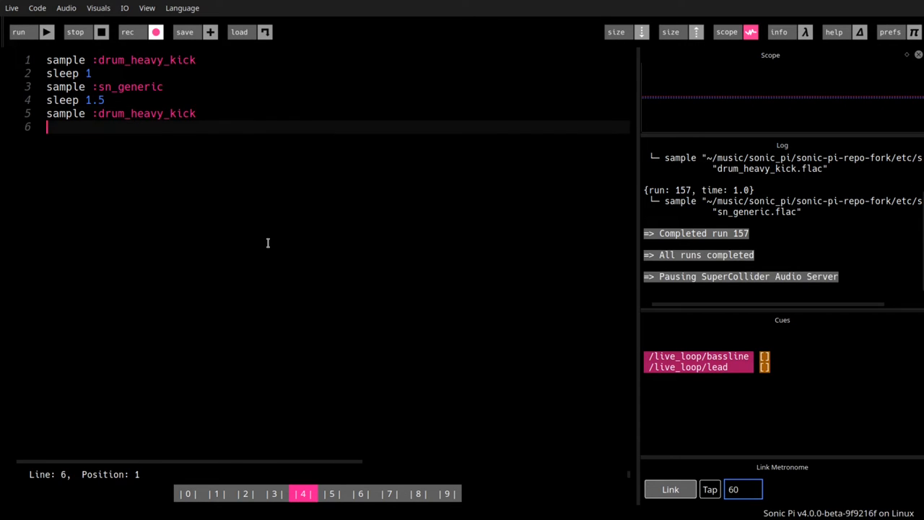
Add 'sleep 0.5' and a second 'sample :sn_generic' line.
text(sle)
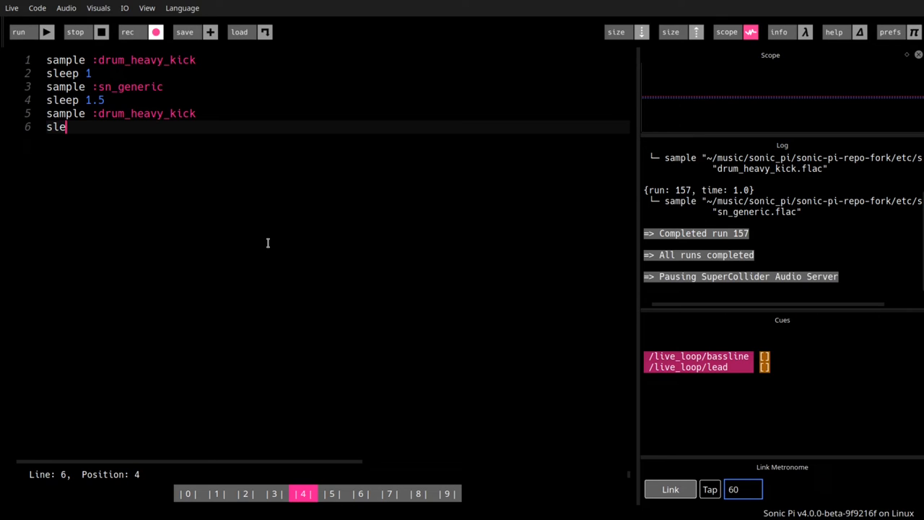
text(ep)
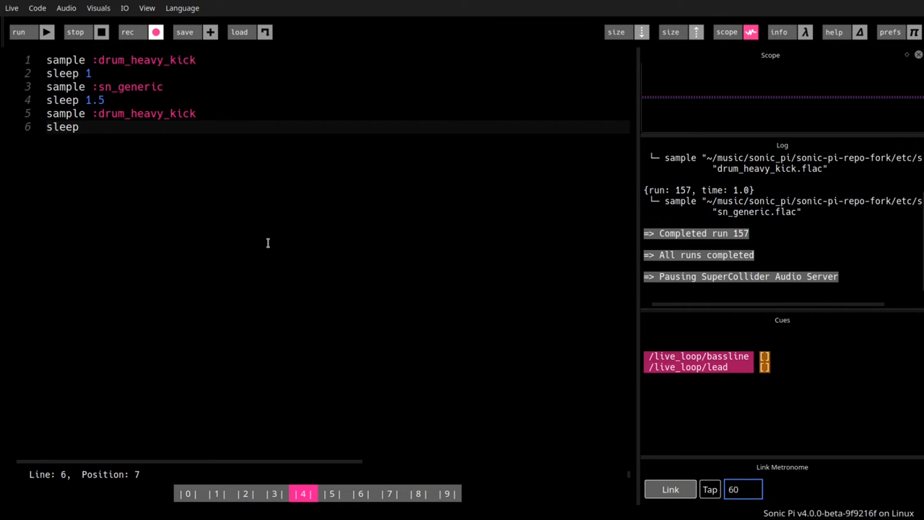
text(0)
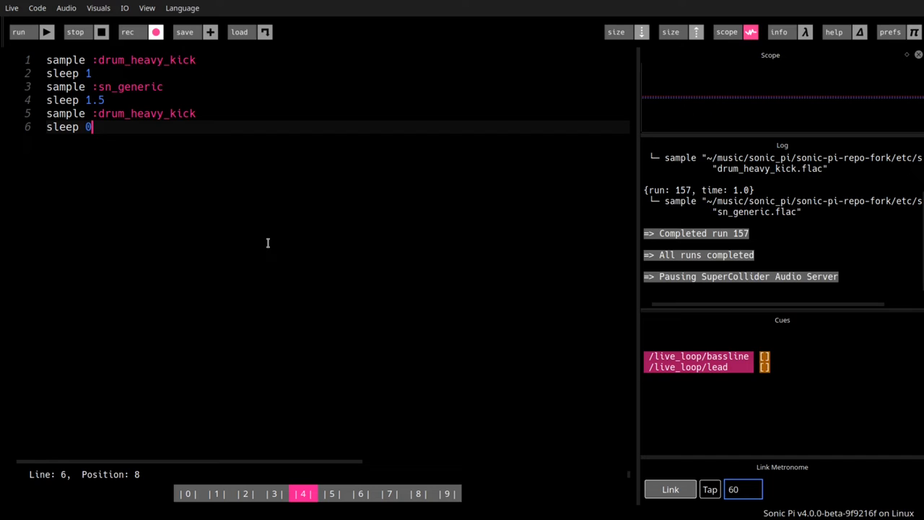
text(.5)
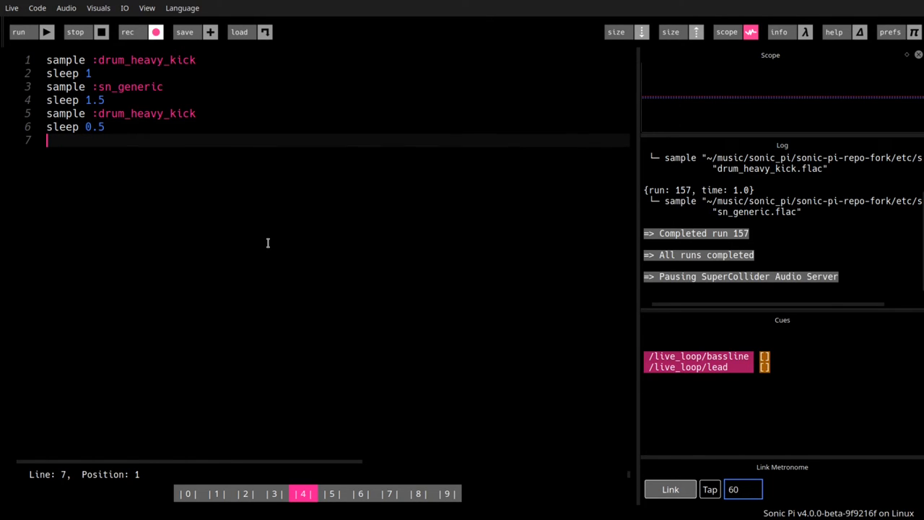
text(sample)
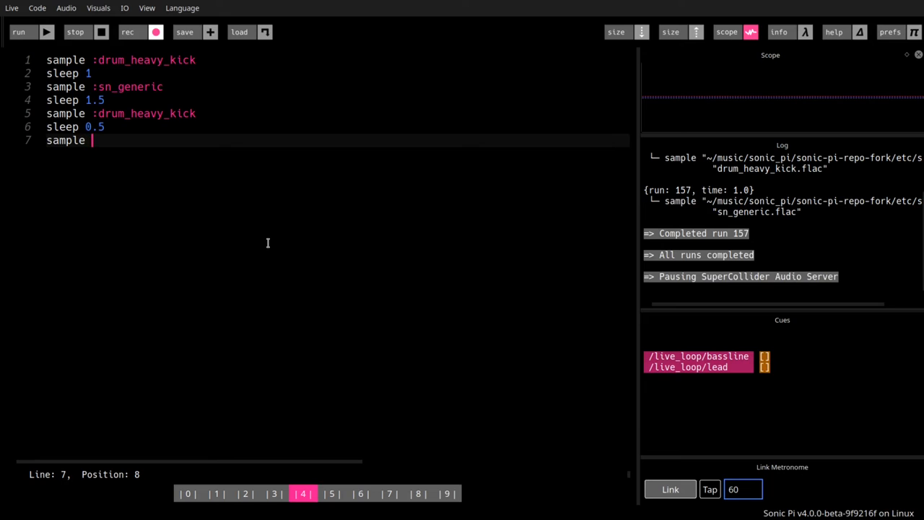
text(:sn)
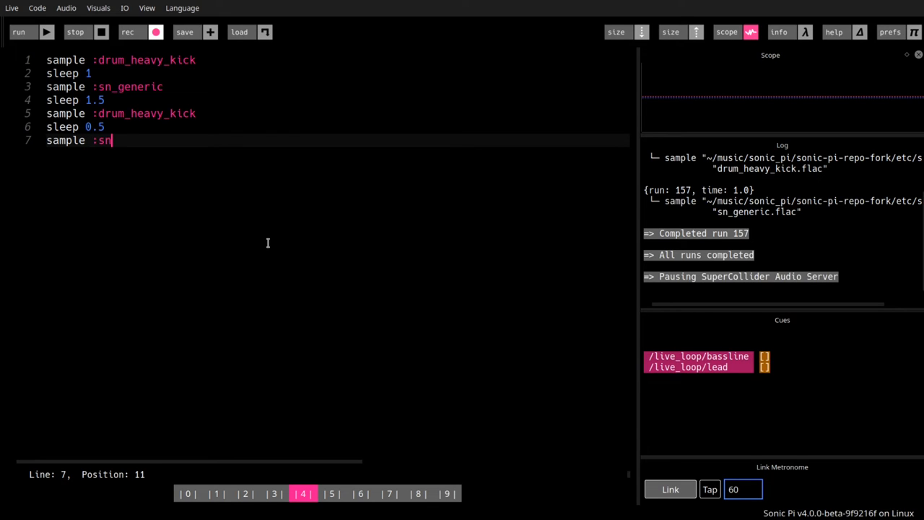
text(_generic)
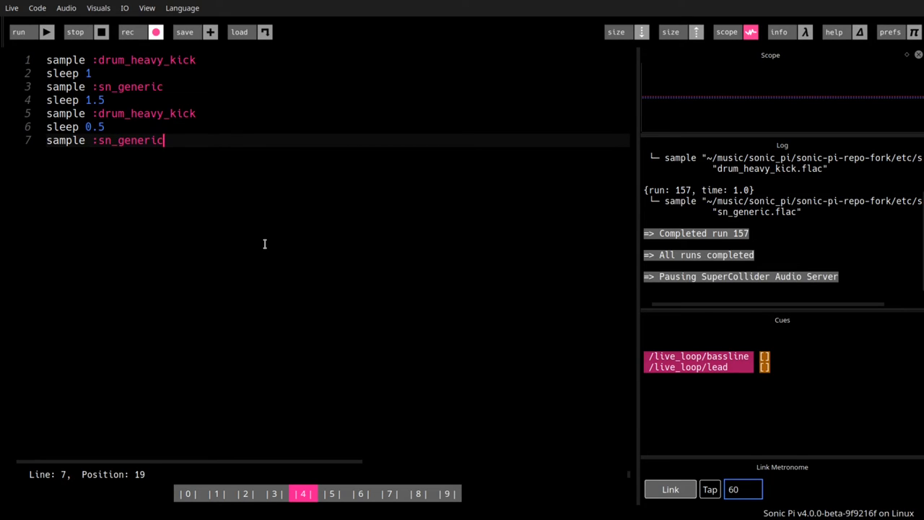
mouse_move(487, 402)
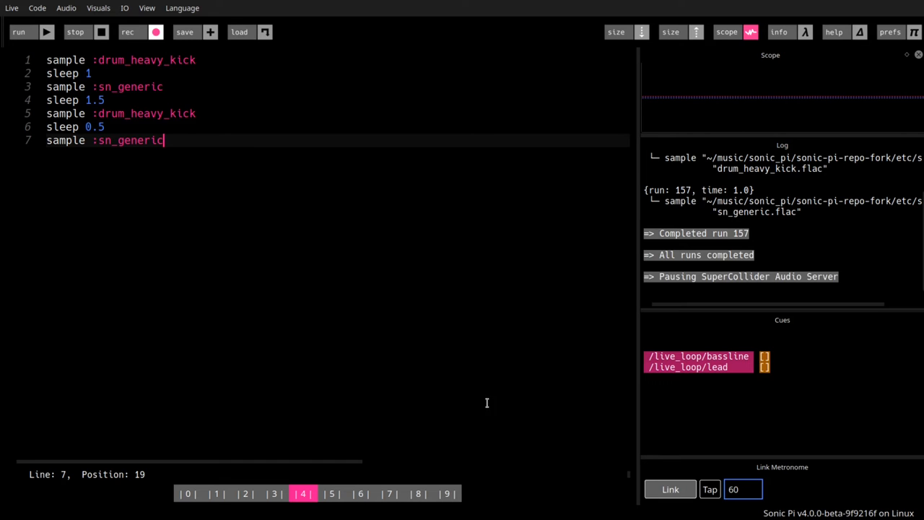
Run the seven-line beat five times in succession.
click(19, 32)
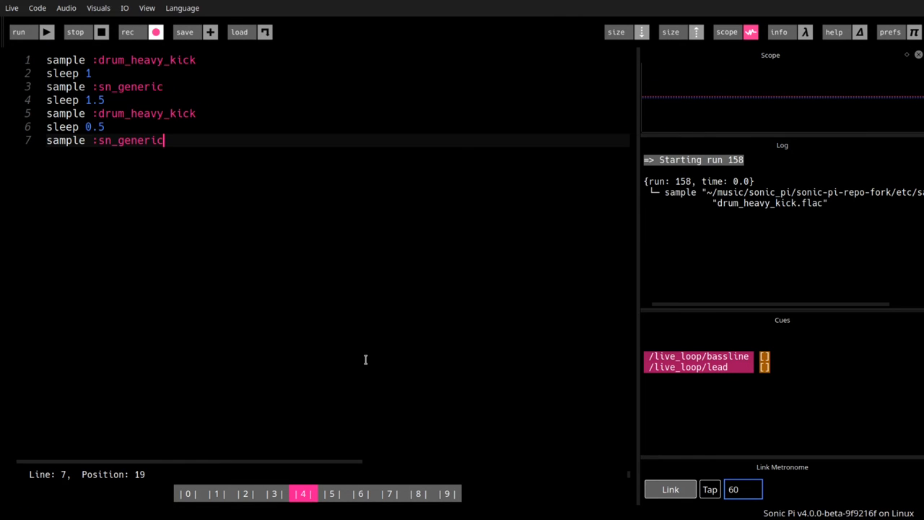
click(19, 32)
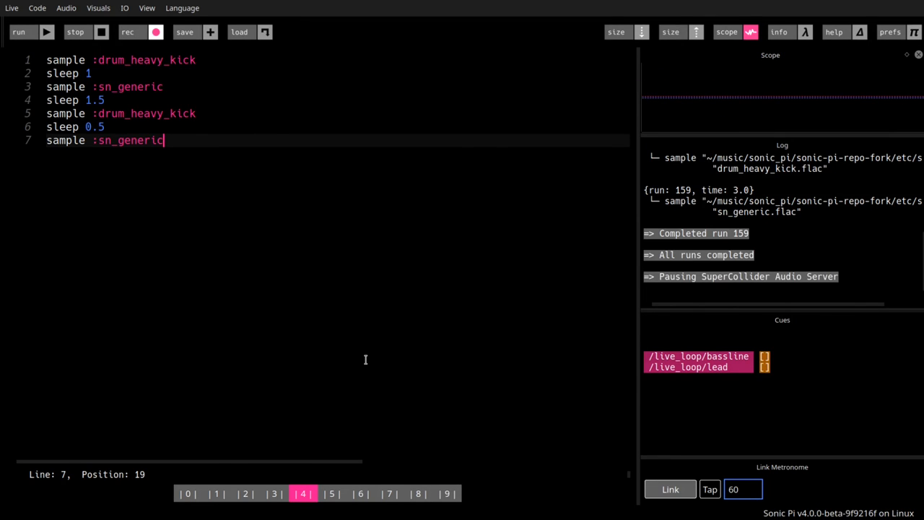
click(19, 31)
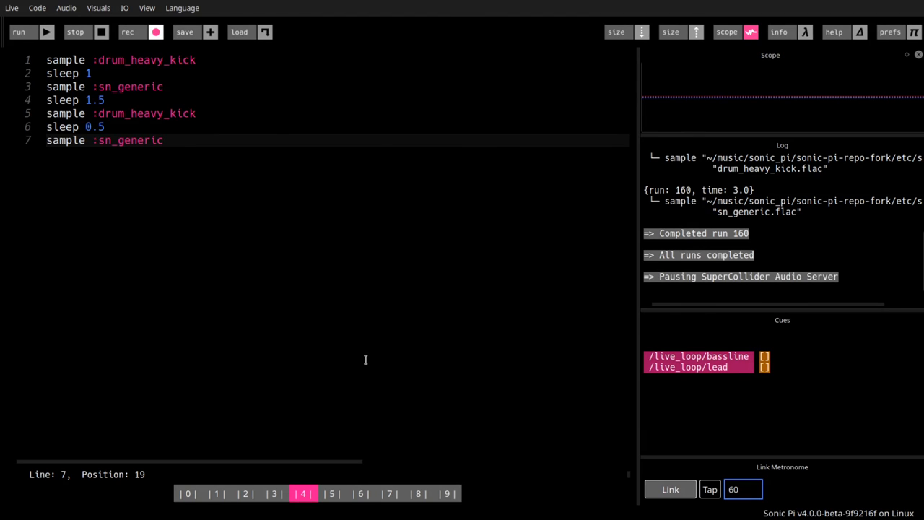
click(19, 31)
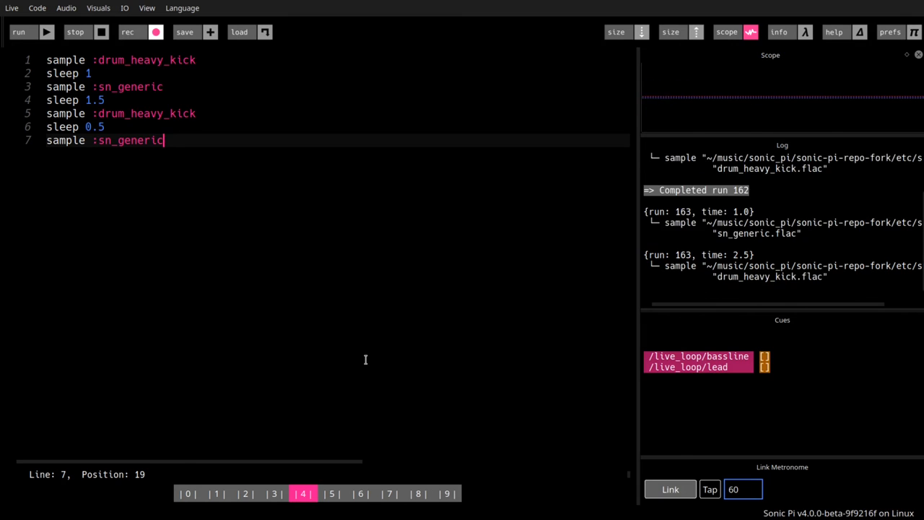
click(19, 32)
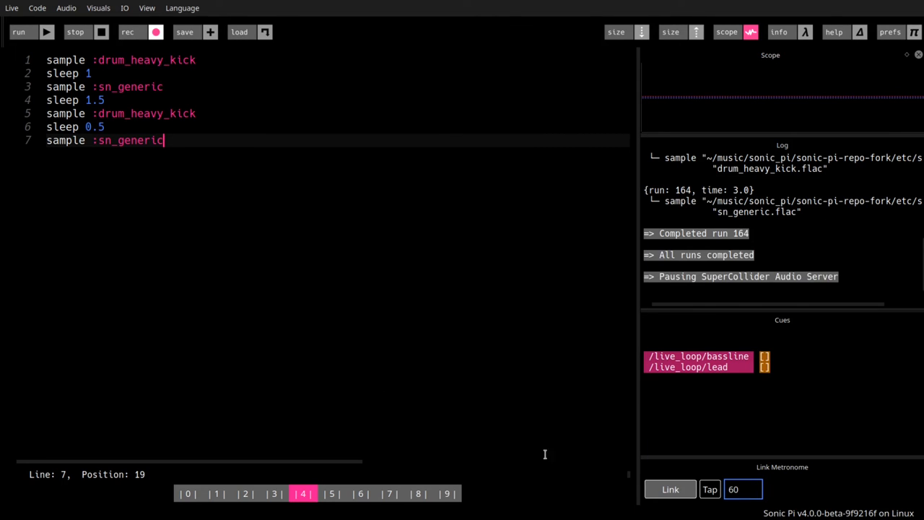
mouse_move(434, 435)
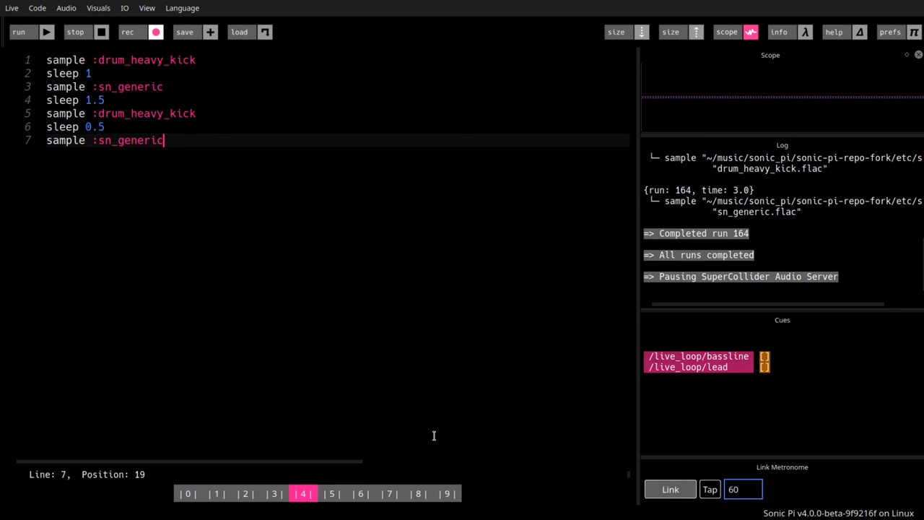
mouse_move(431, 432)
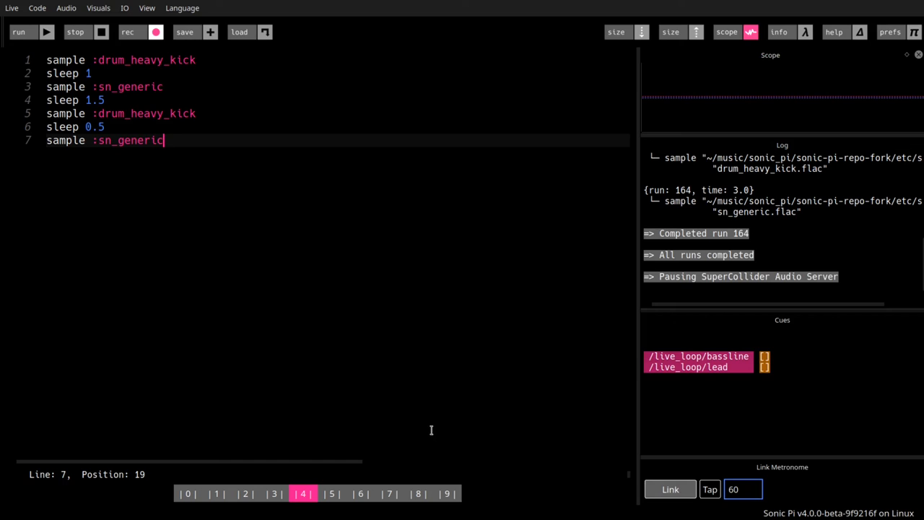